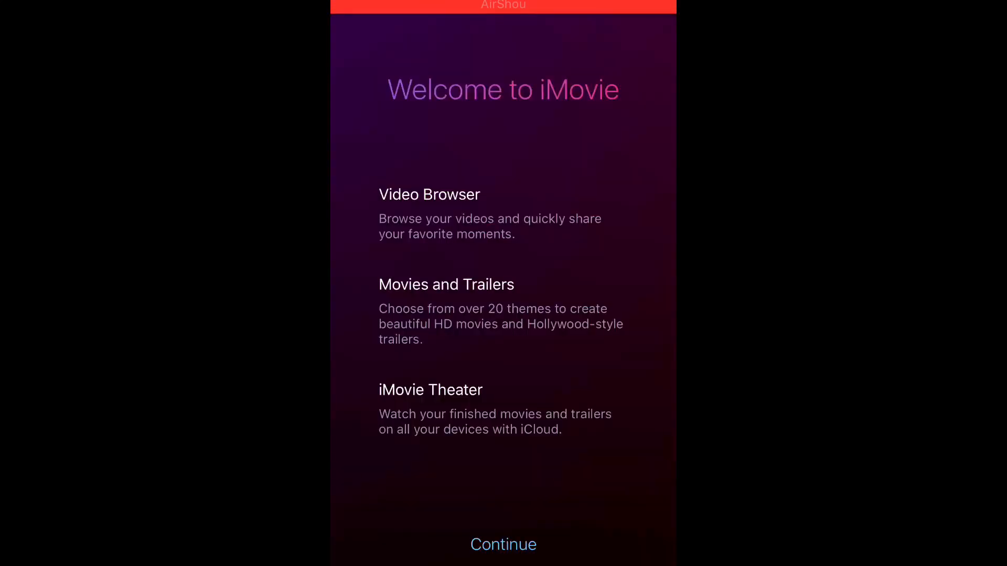
Dismiss the welcome screen, start a new Movie project and select the 18-second sky clip.
click(503, 544)
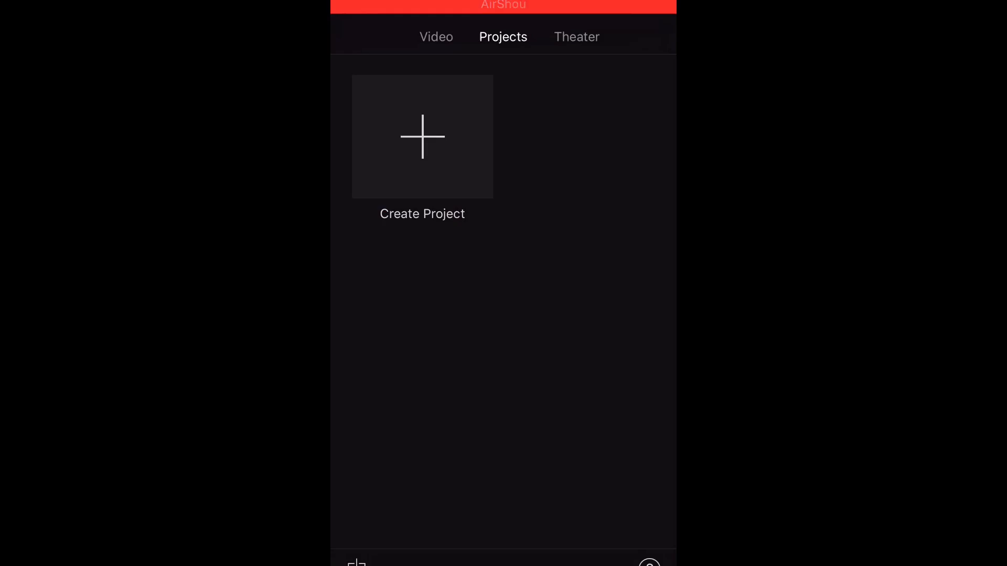
click(422, 137)
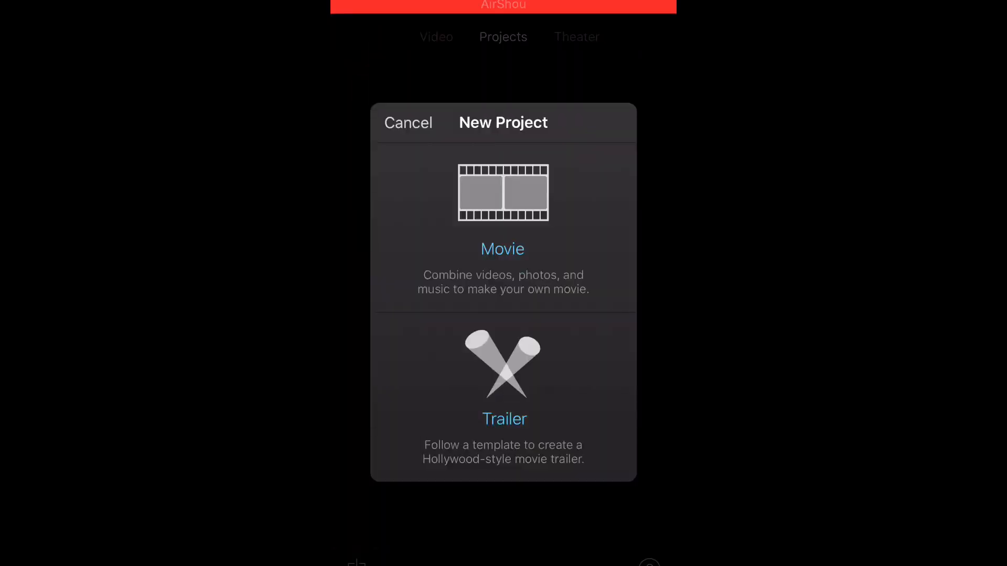
click(503, 249)
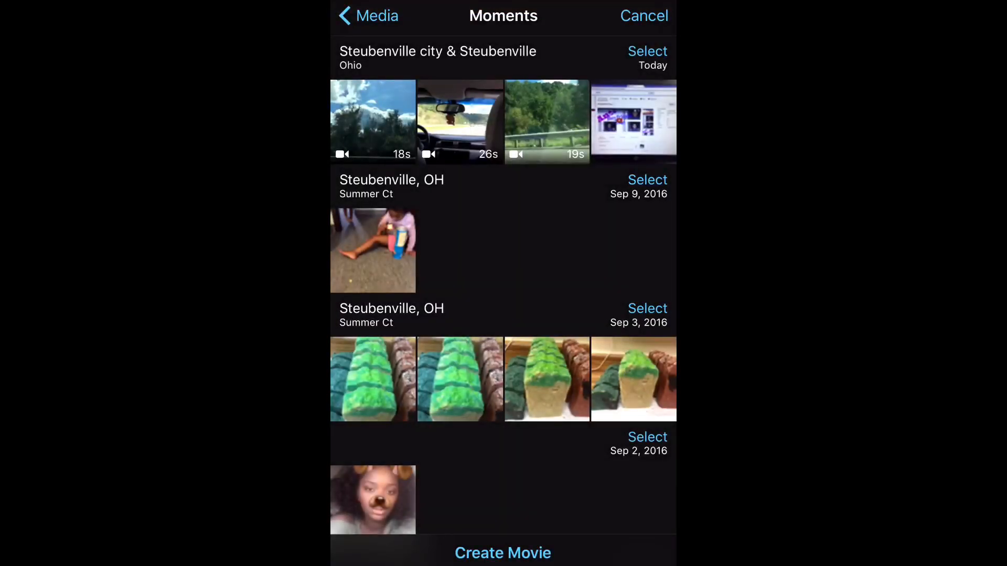
click(372, 121)
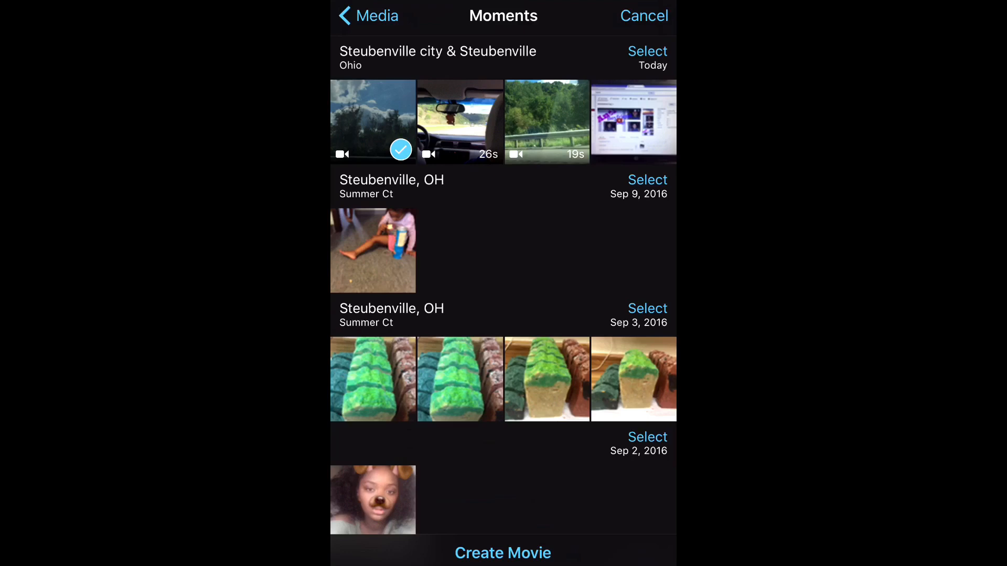
click(503, 553)
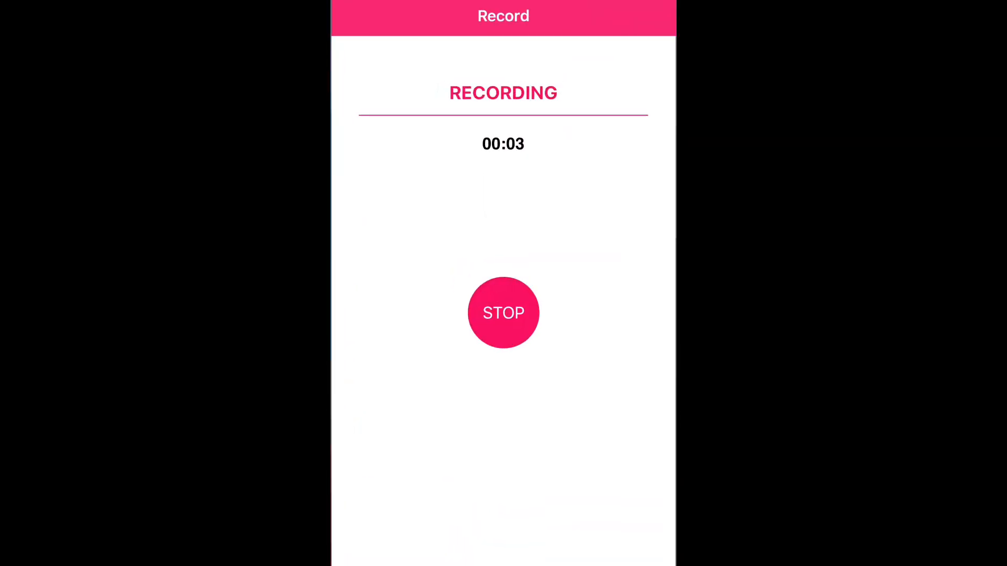
Create the 'My Movie' project, placing the sky clip on its timeline.
click(503, 312)
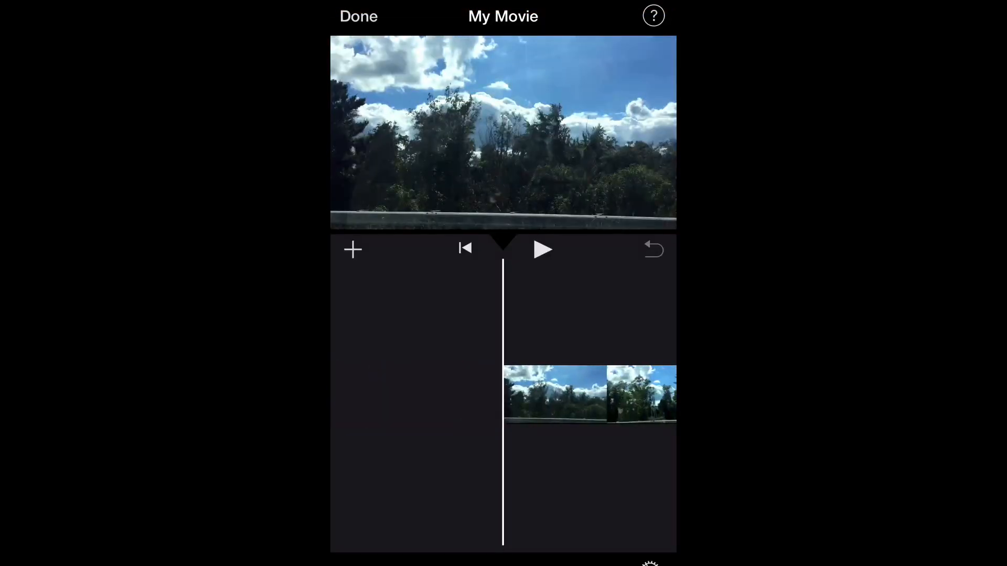
Add the 19-second guardrail clip over the sky clip as a picture-in-picture inset.
click(353, 249)
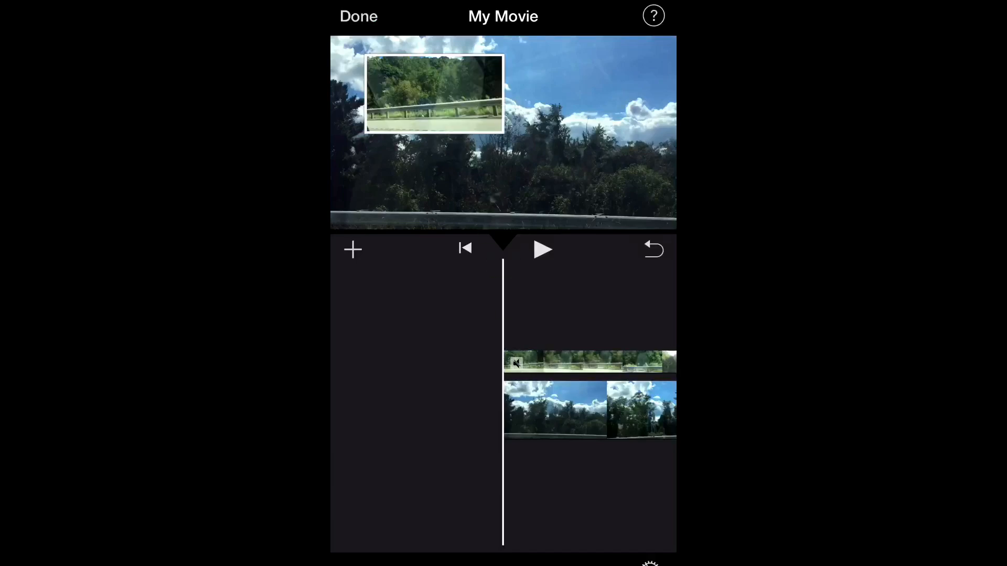
Enlarge the guardrail picture-in-picture inset with the viewer zoom control and play it back.
click(541, 249)
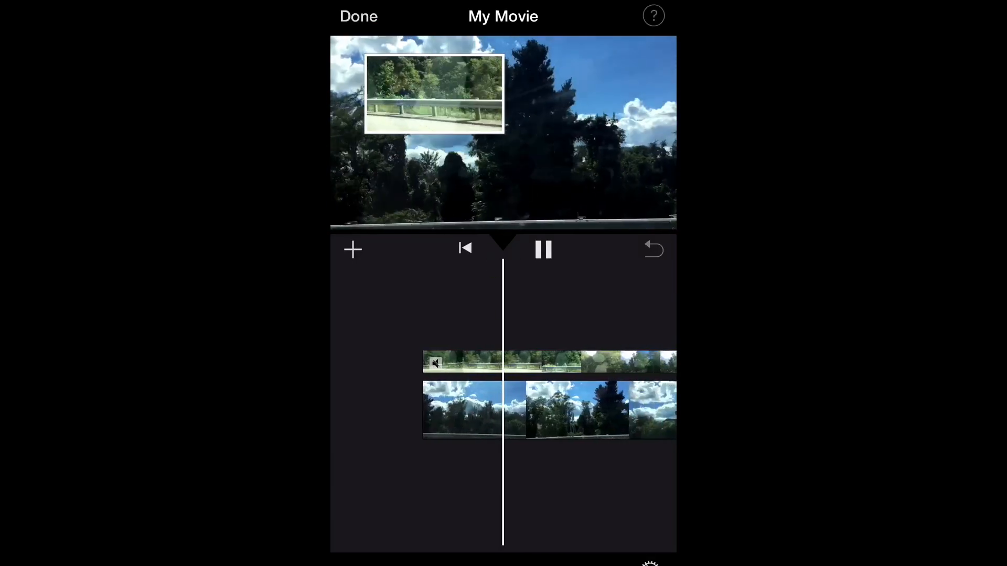
click(546, 361)
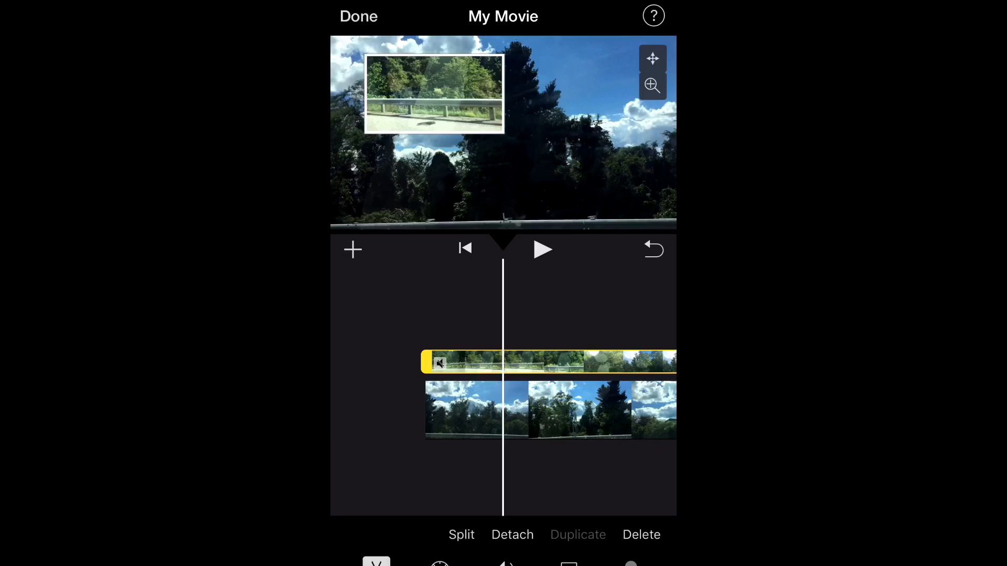
click(652, 58)
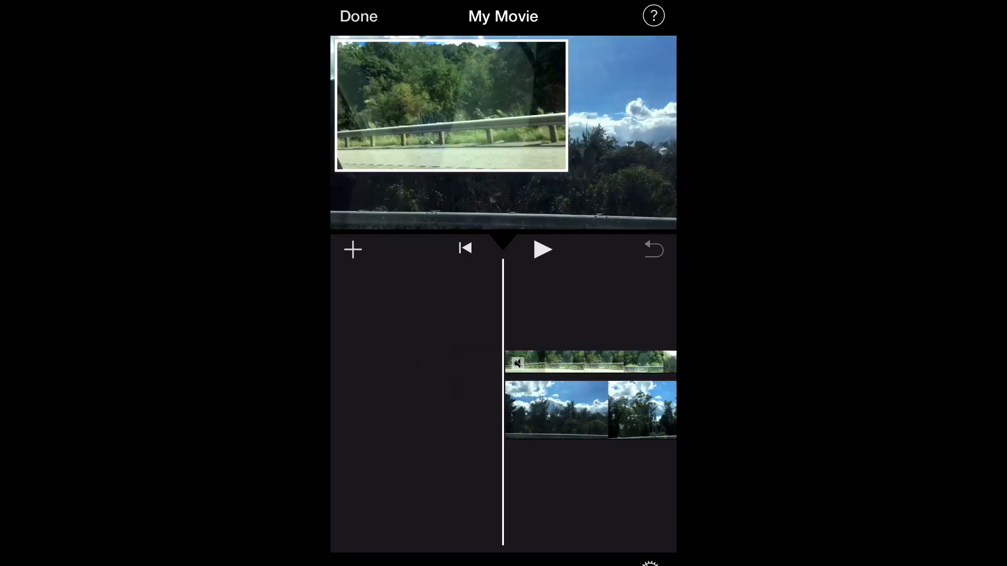
click(543, 250)
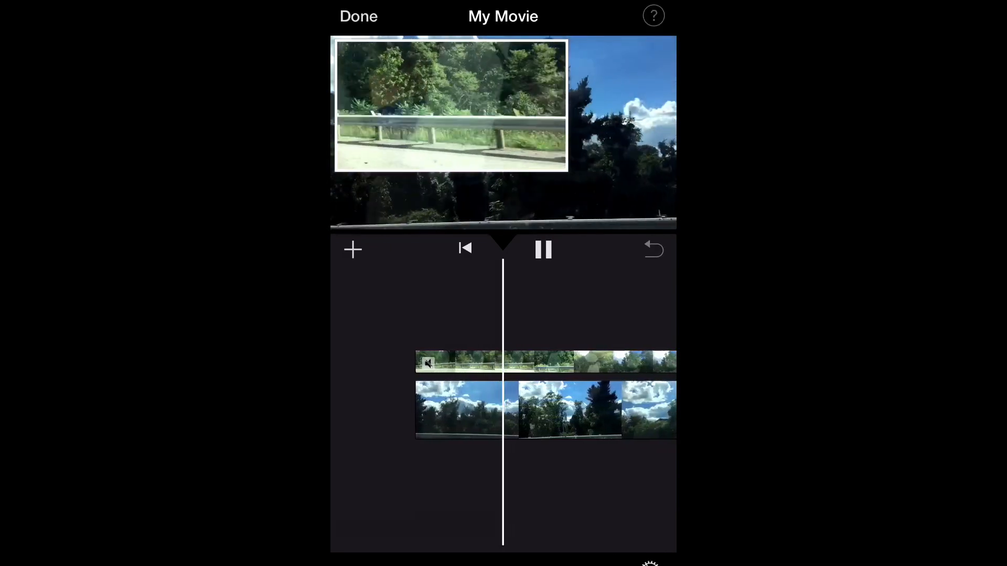
click(542, 250)
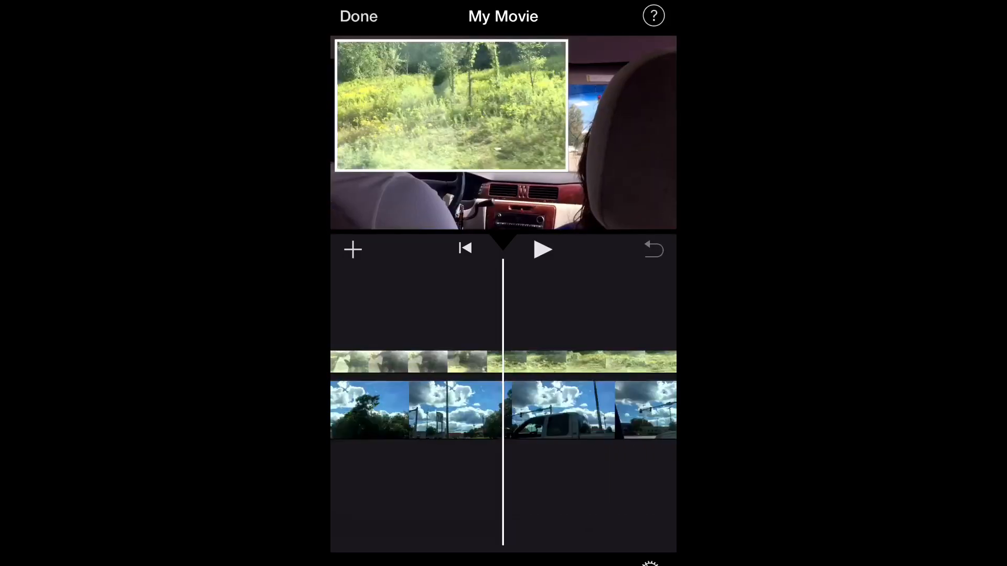
click(352, 249)
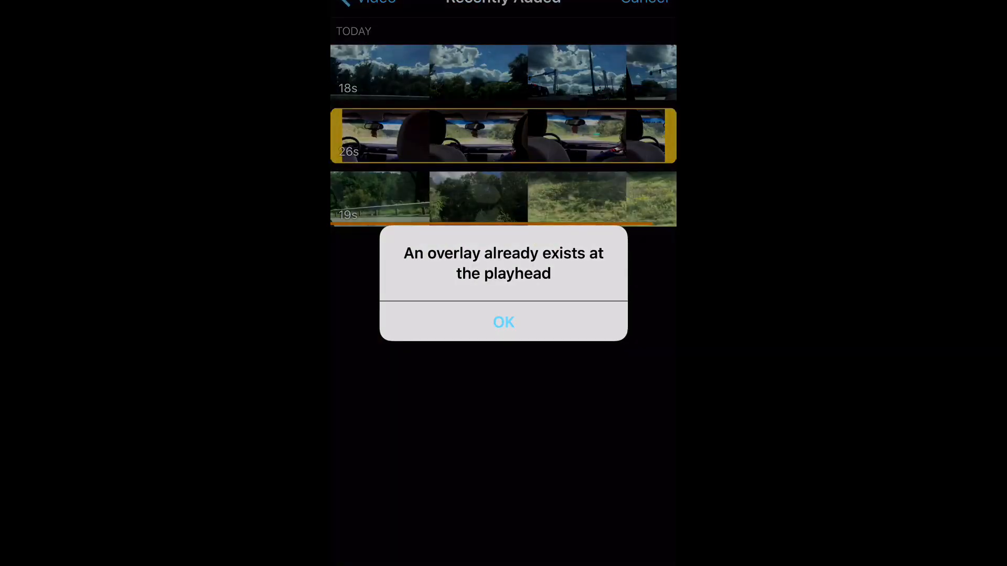
Dismiss the 'overlay already exists' alert and add the guardrail clip as a split screen.
click(504, 322)
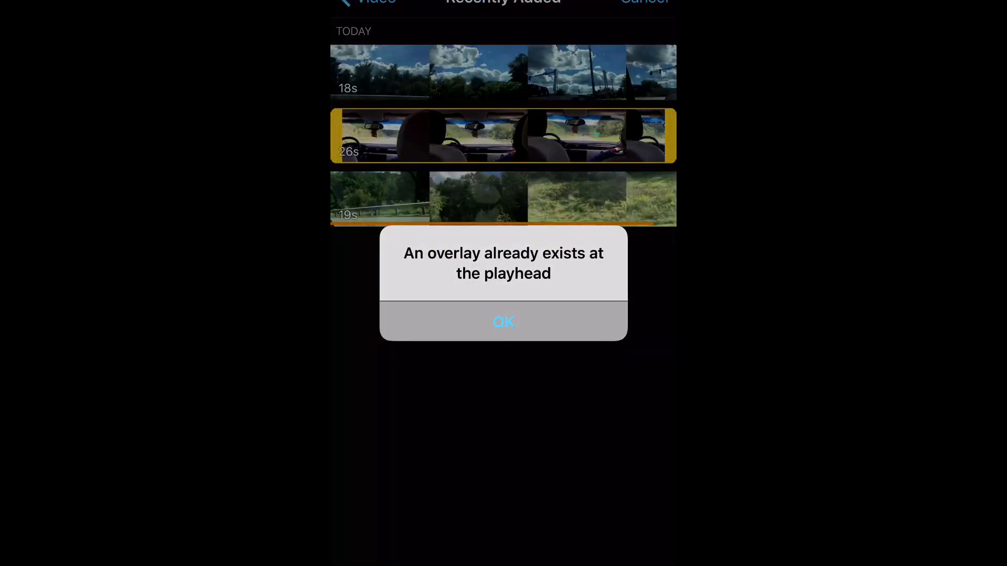
click(503, 322)
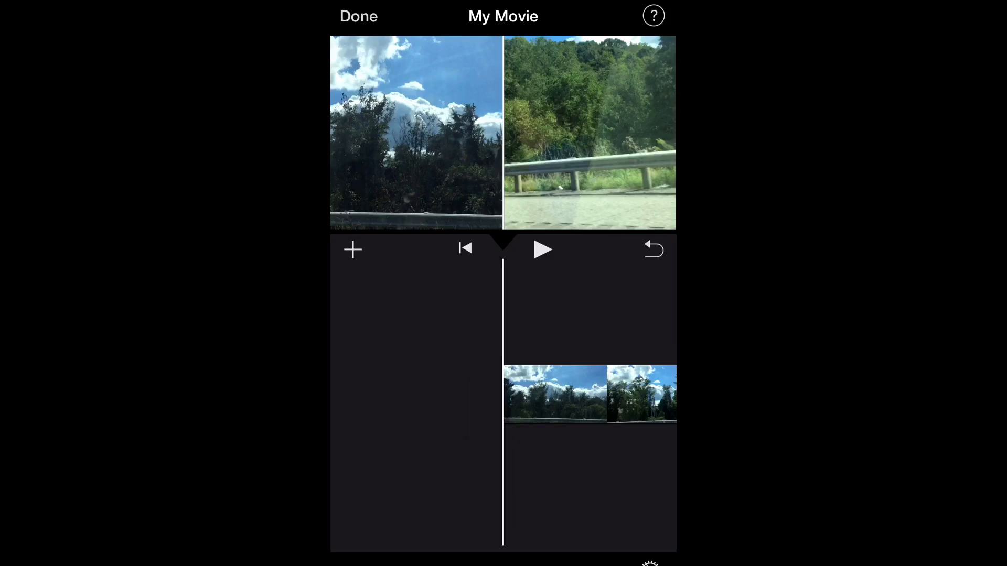
Add the 19-second guardrail clip over the sky clip as a full-frame cutaway.
click(353, 250)
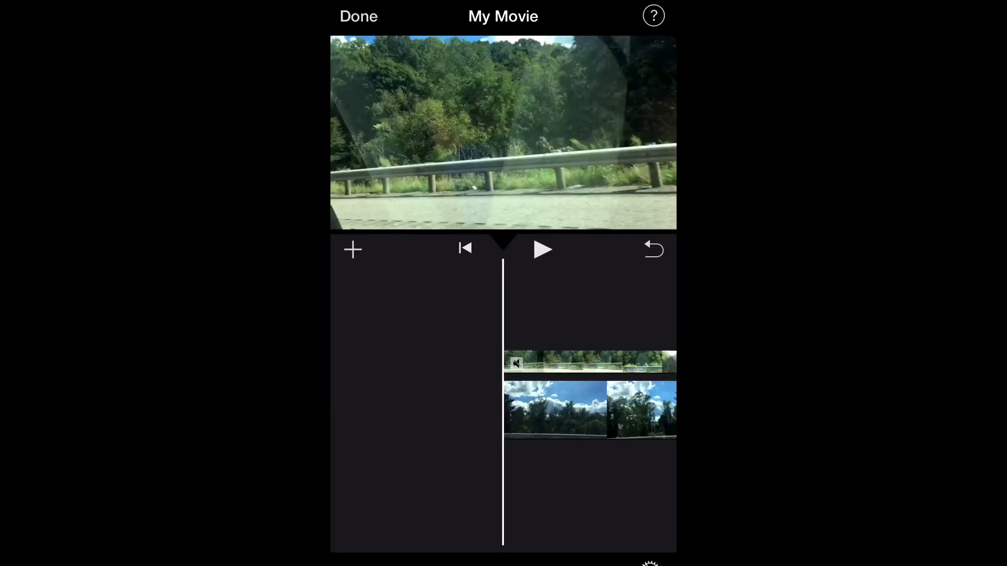
click(587, 362)
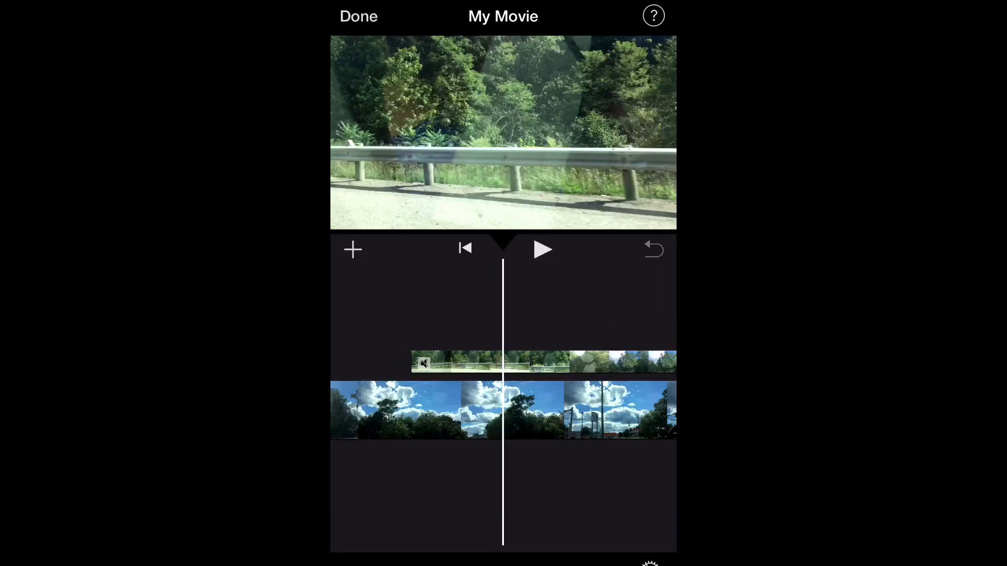
click(541, 249)
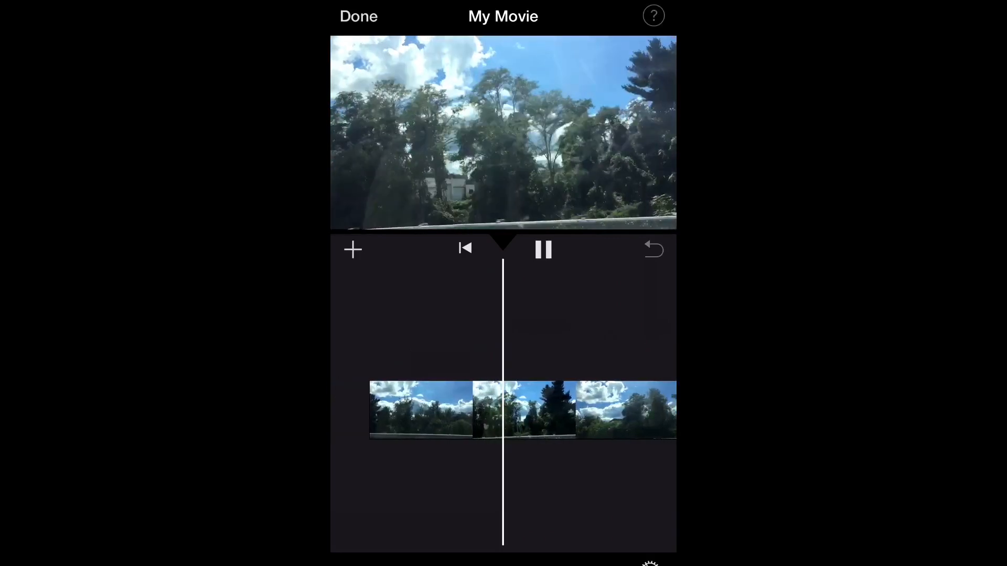
click(543, 249)
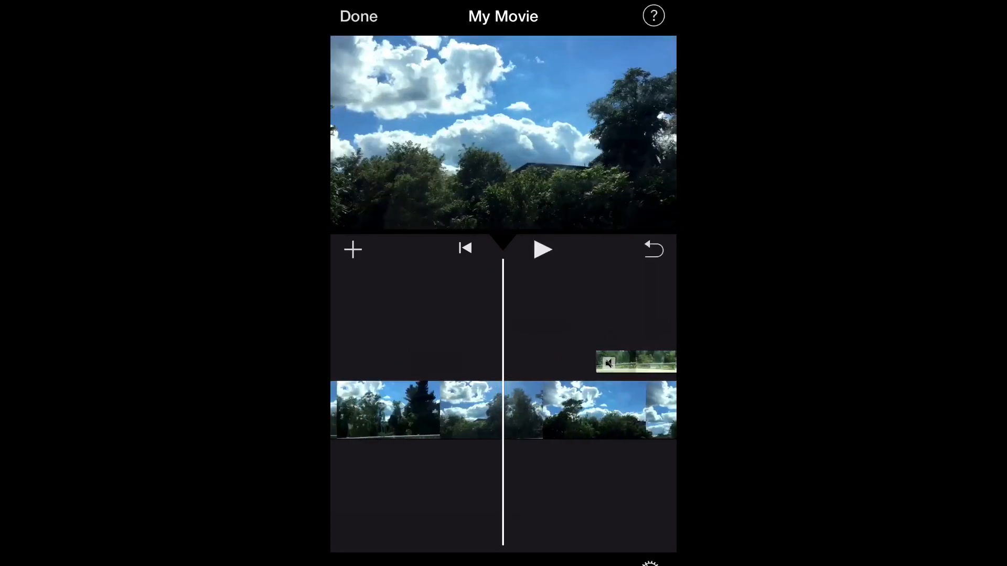
click(543, 249)
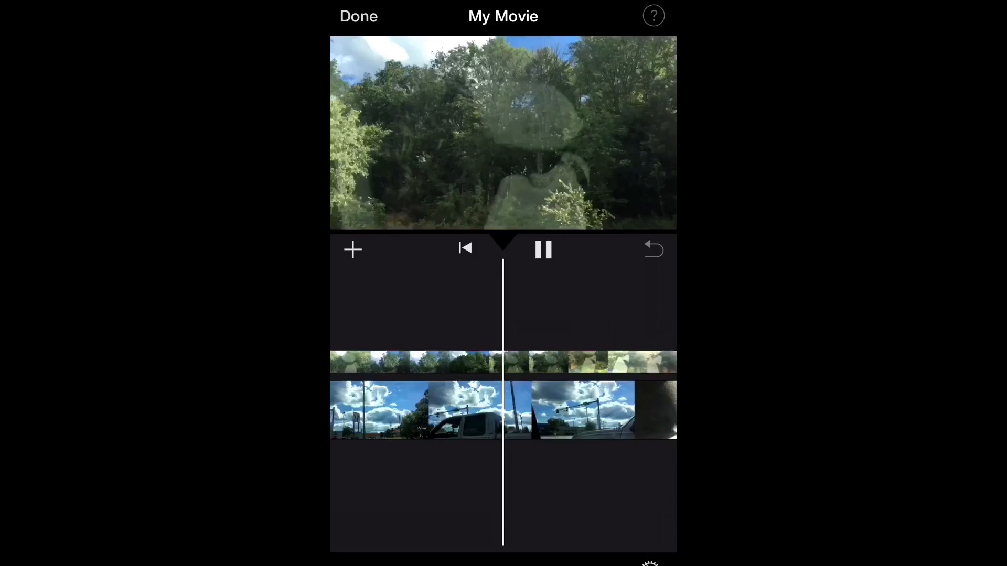
click(542, 249)
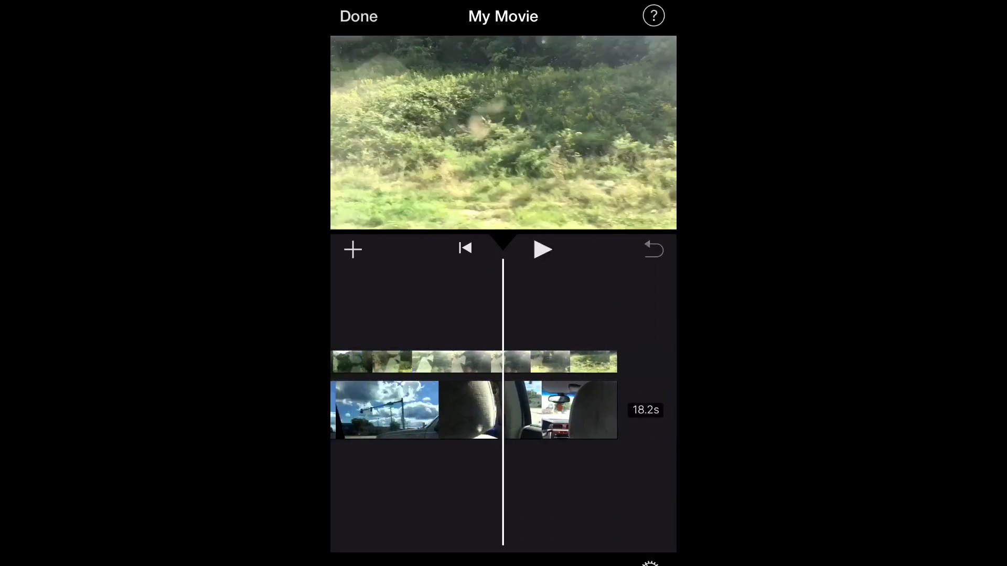
click(449, 362)
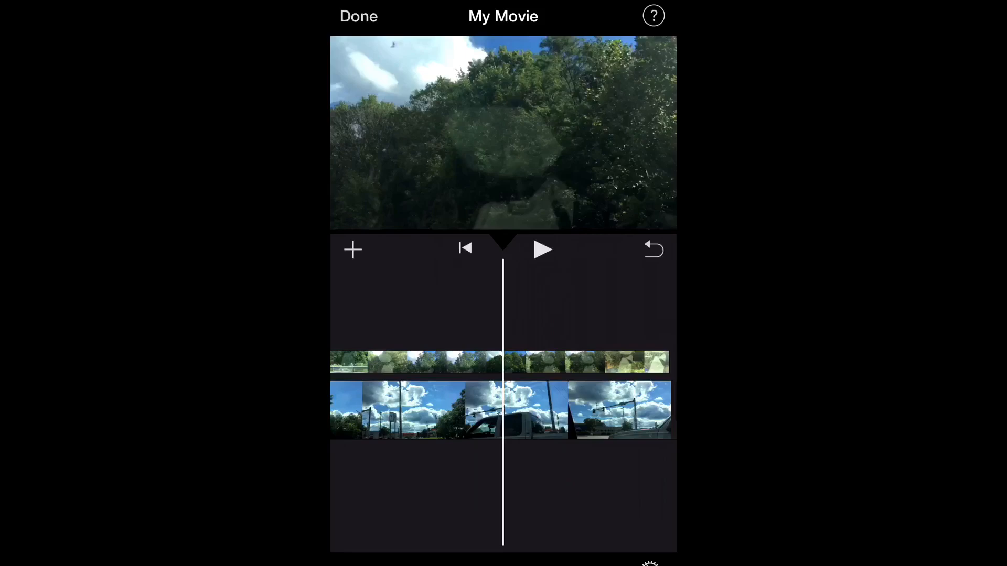
click(542, 249)
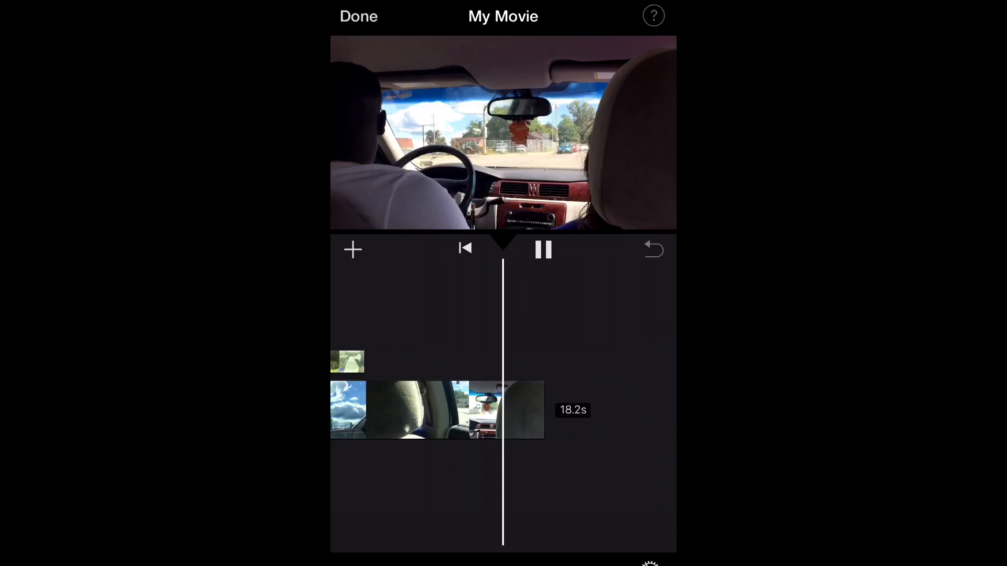
click(542, 249)
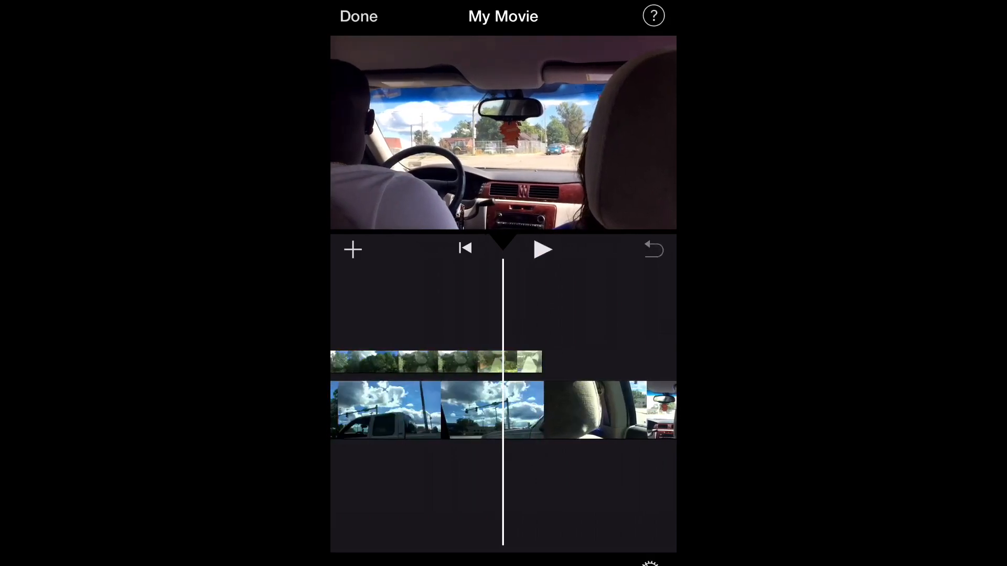
click(542, 249)
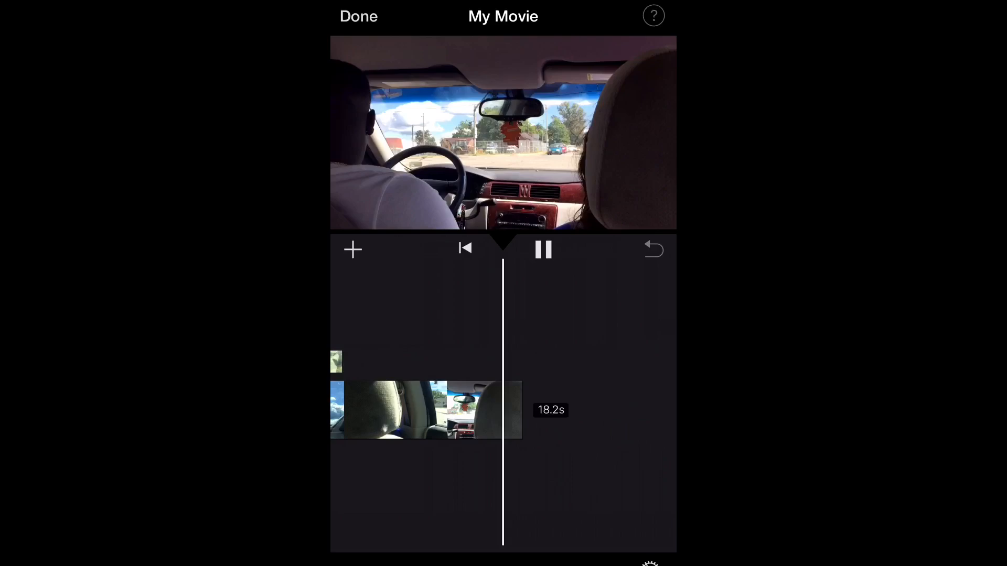
click(543, 249)
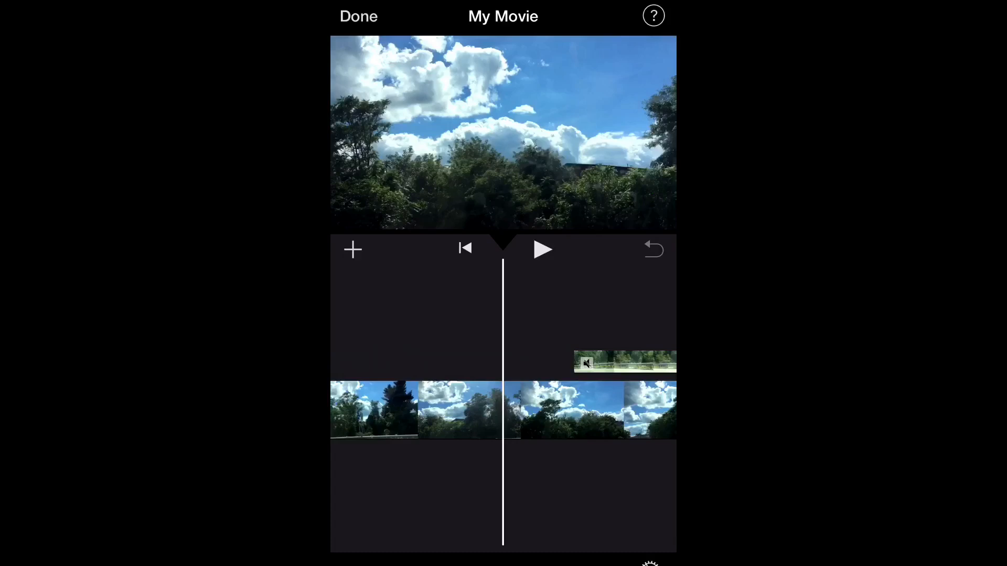
click(617, 362)
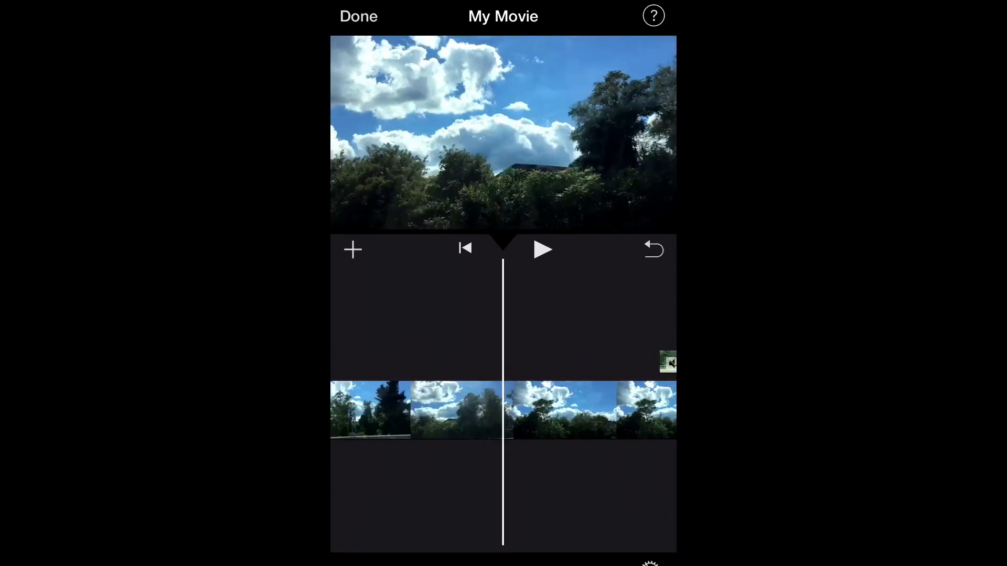
click(542, 249)
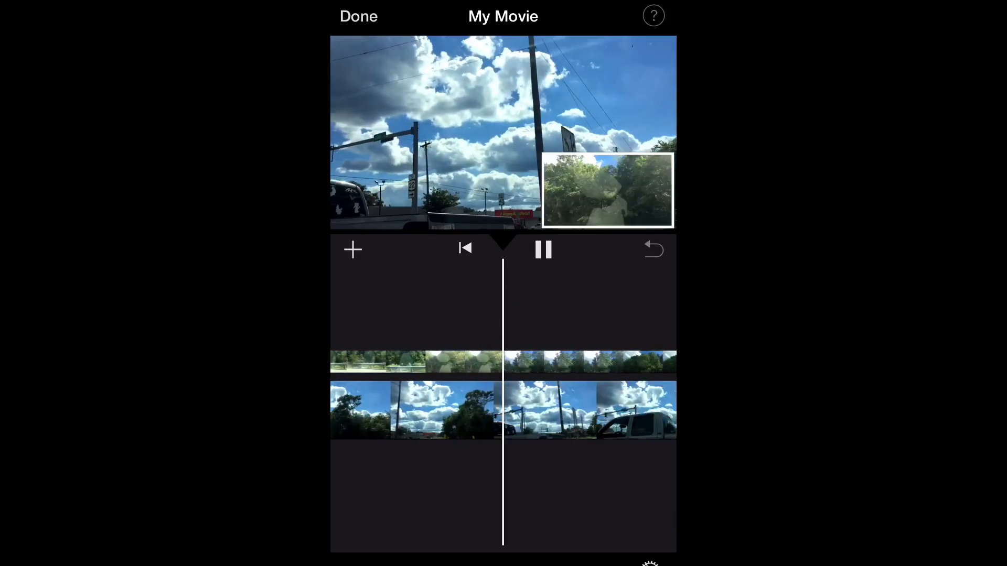
Stop playback, save My Movie to the Photo Library, and open the Photos Albums list.
click(542, 249)
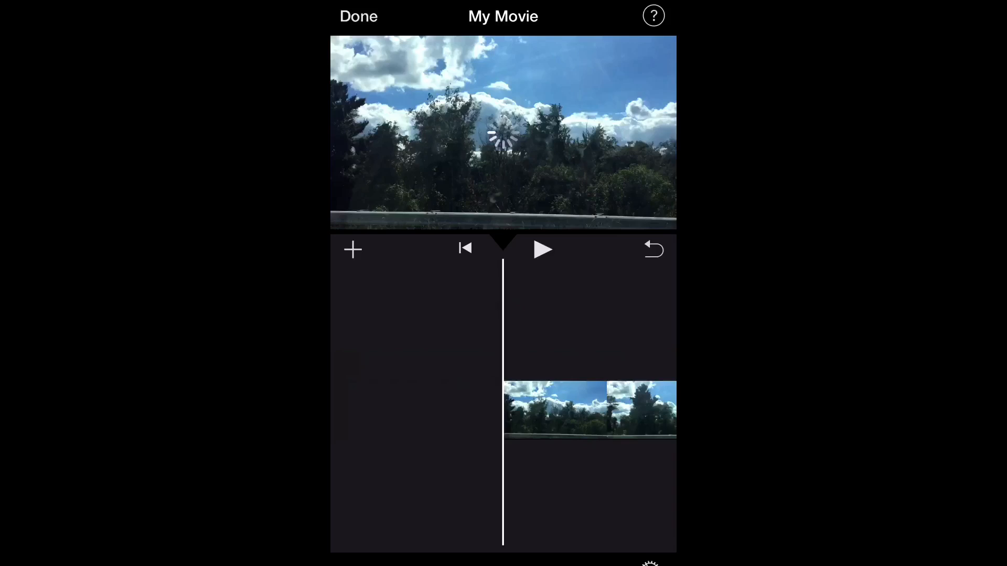
click(359, 17)
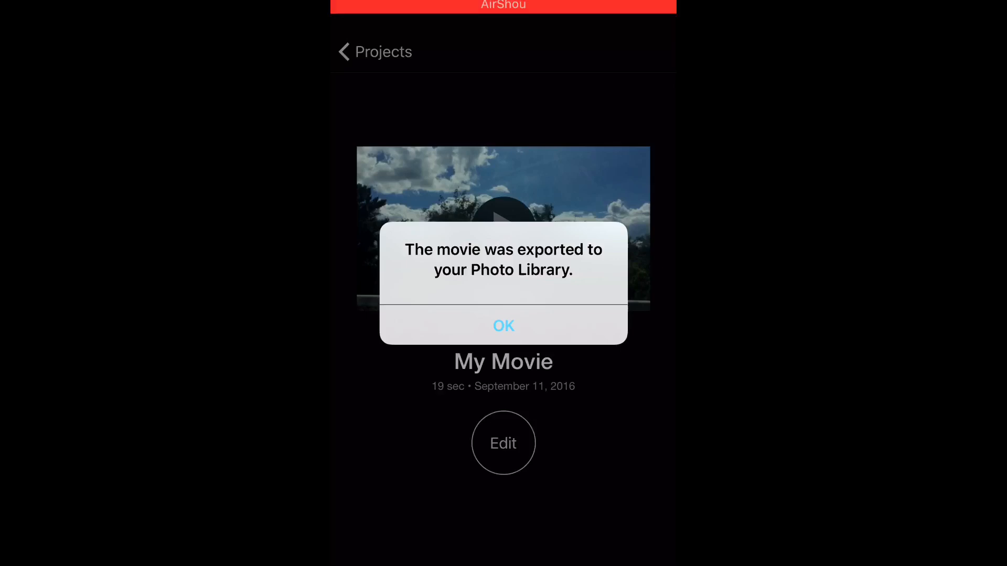
click(503, 325)
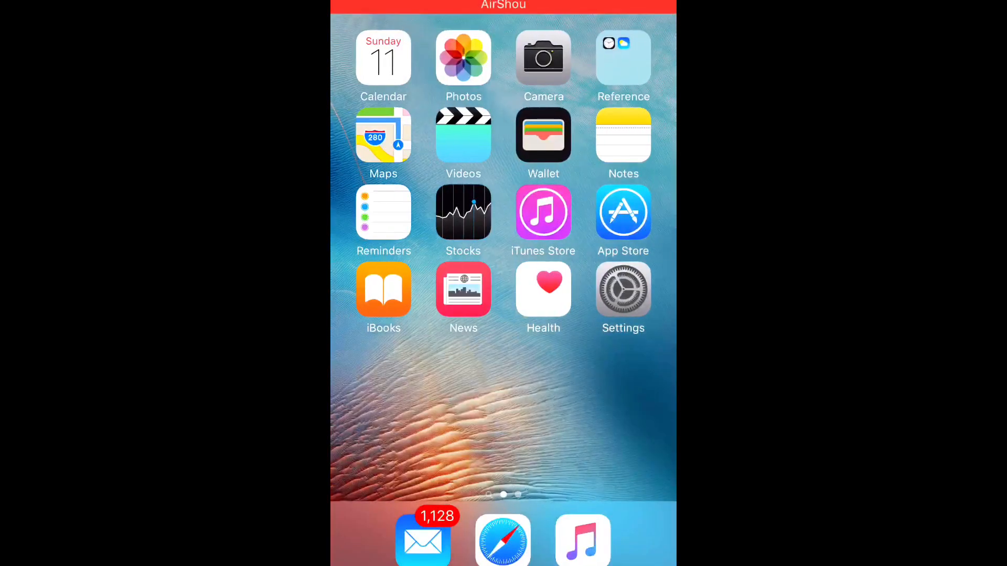
click(463, 58)
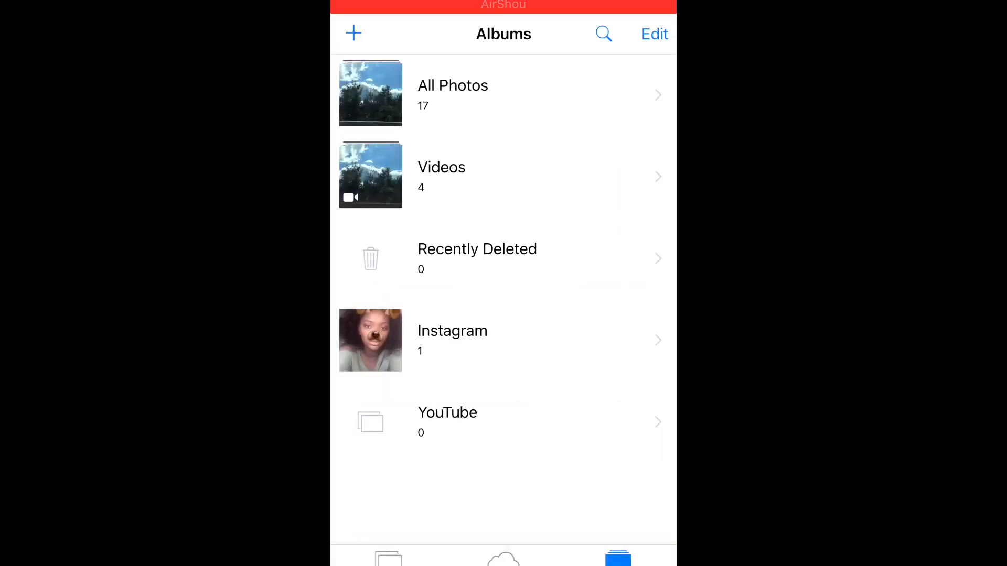